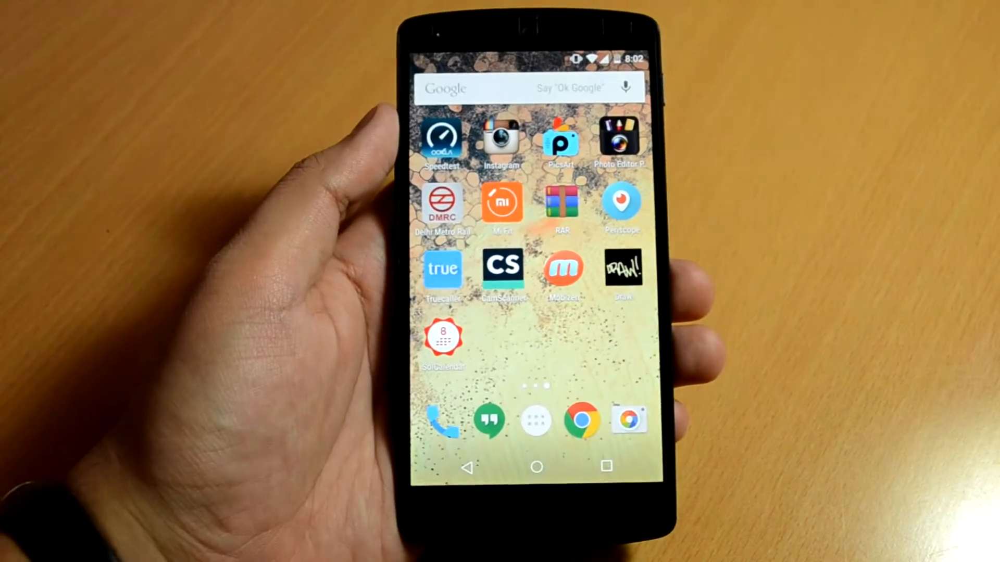
Launch CamScanner, open the New Doc invoice scan, and accept its enhancement filters.
left_click(503, 266)
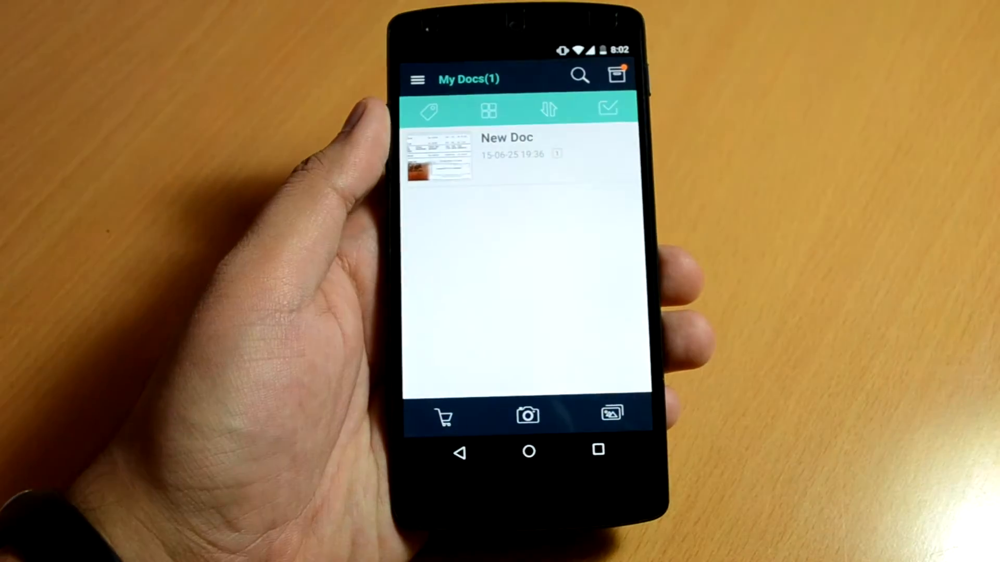
left_click(529, 415)
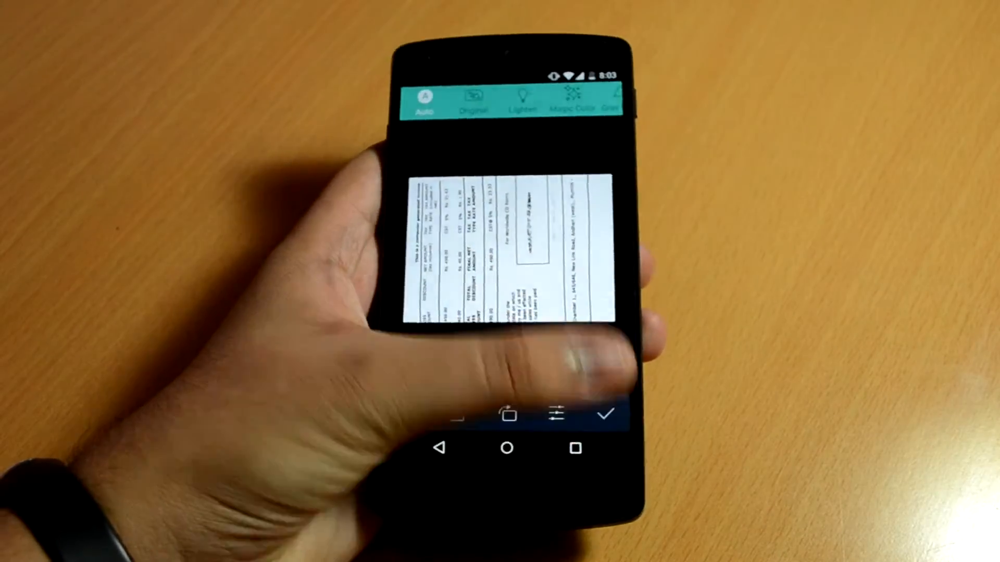
left_click(587, 415)
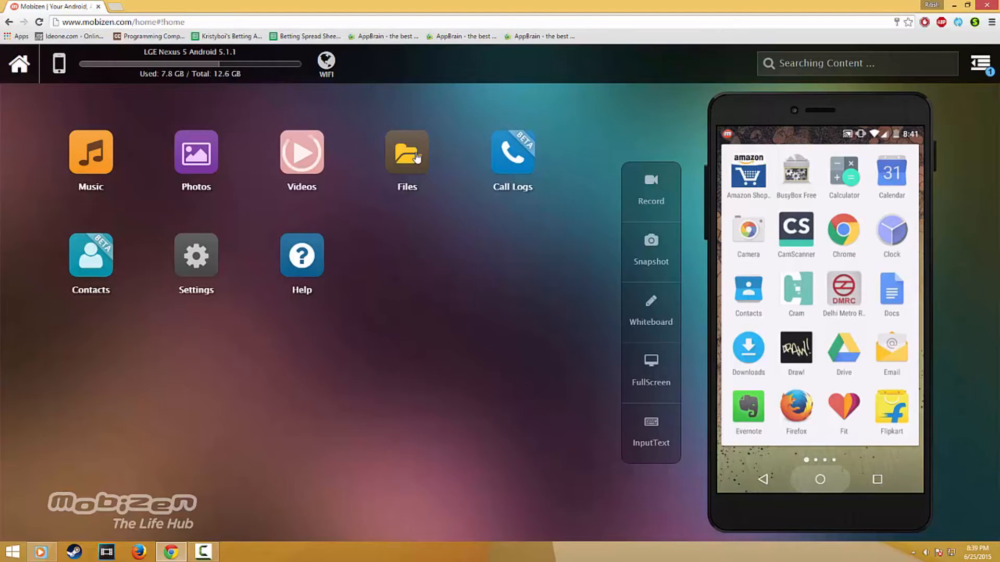
From the Mobizen web dashboard, open the phone's Videos section, then Files.
left_click(301, 153)
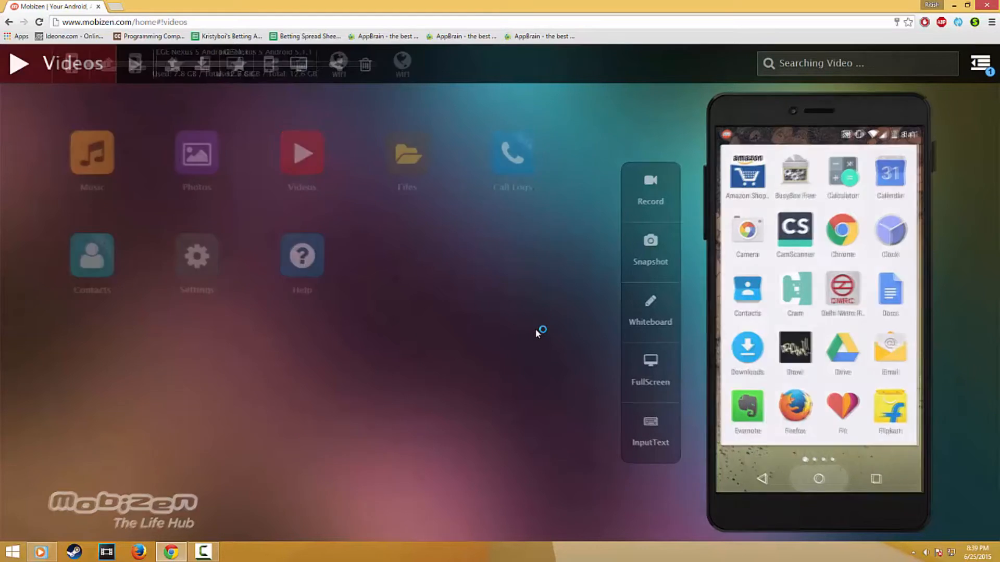
left_click(406, 154)
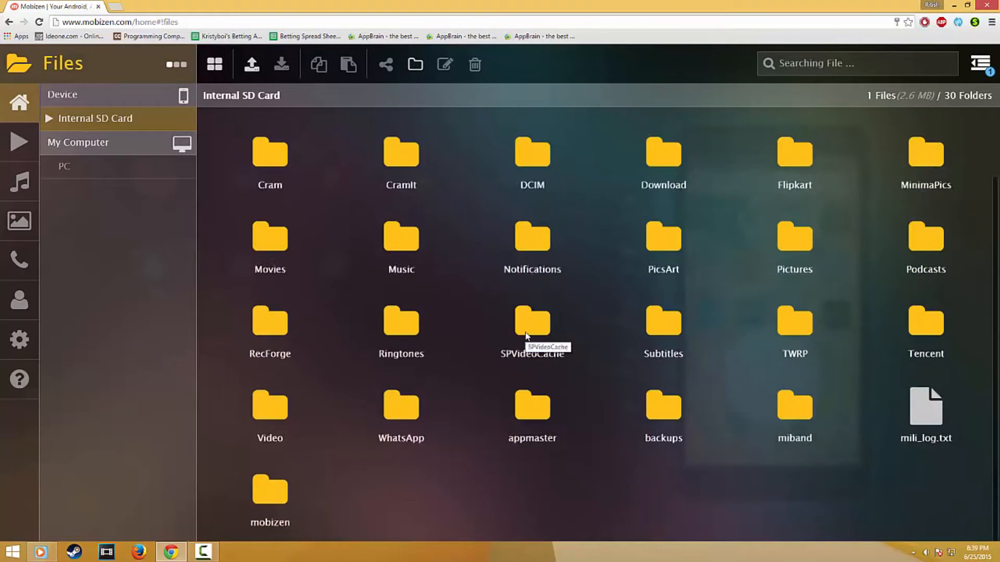
Scroll the Internal SD Card folder grid showing 30 folders and mili_log.txt.
scroll("up", 3)
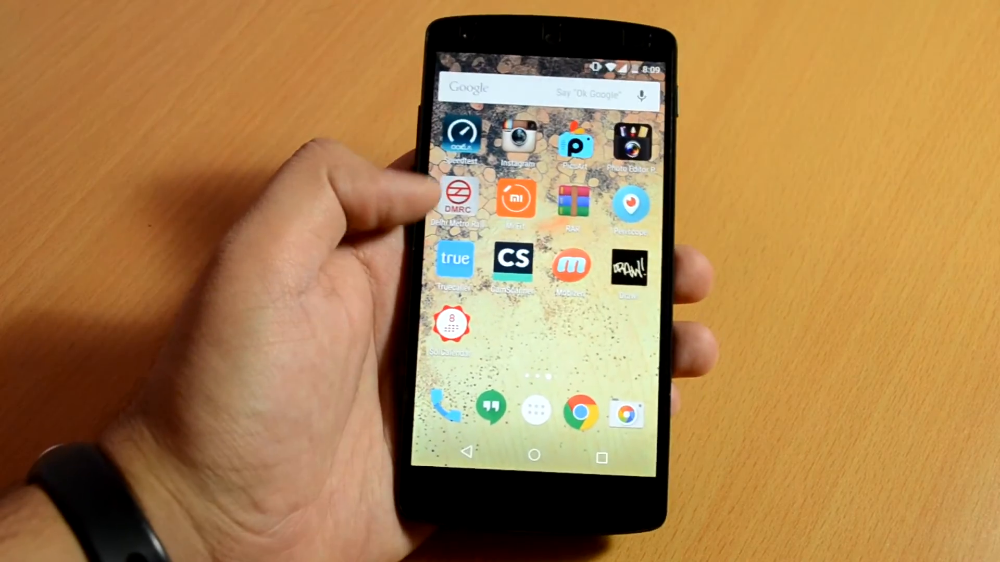
Launch SolCalendar and save an event for Wed, Jun 24, 7:00–8:00 AM with 15-minute reminder.
left_click(452, 322)
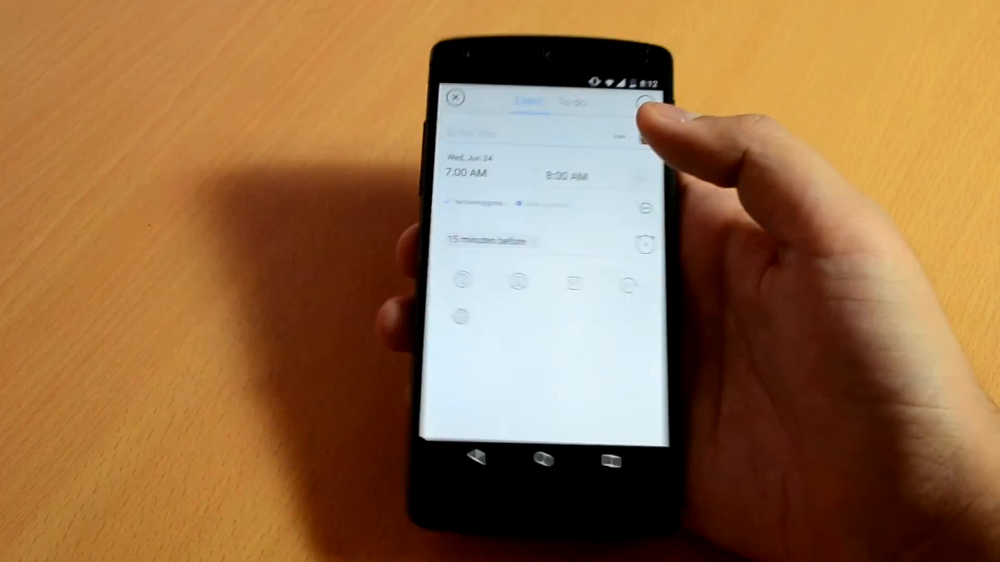
left_click(647, 102)
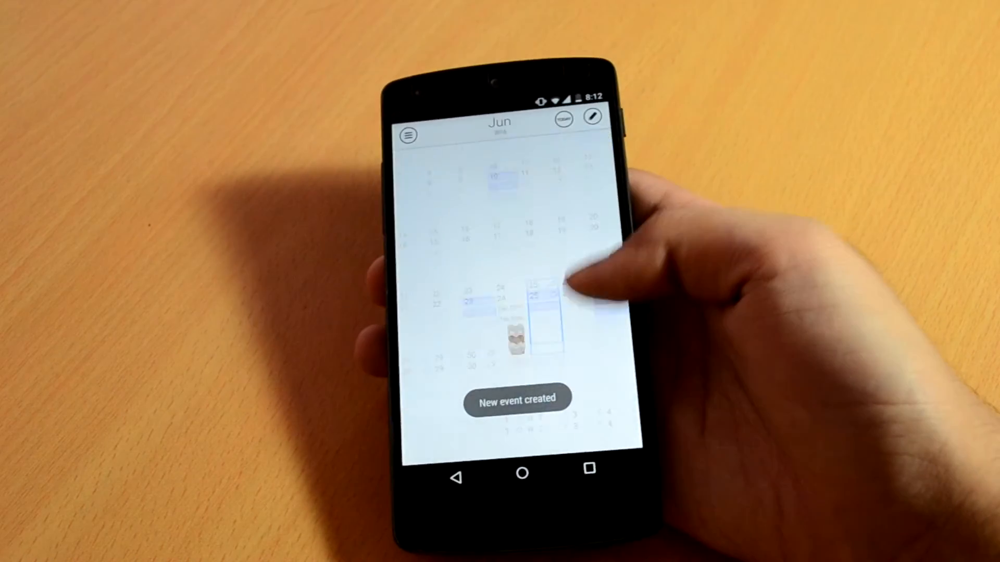